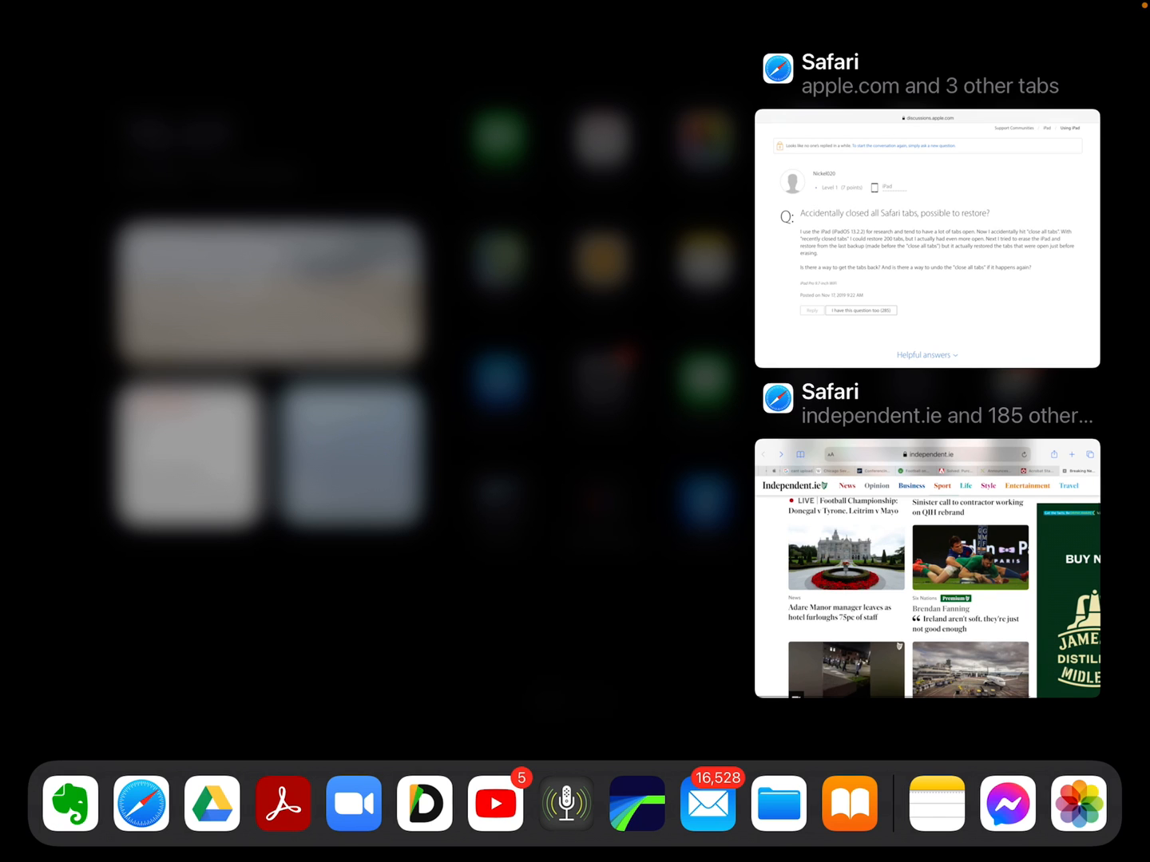
- Open the 'apple.com and 3 other tabs' Safari window, showing the Irish Examiner site
{"action": "left_click", "coordinate": [927, 571]}
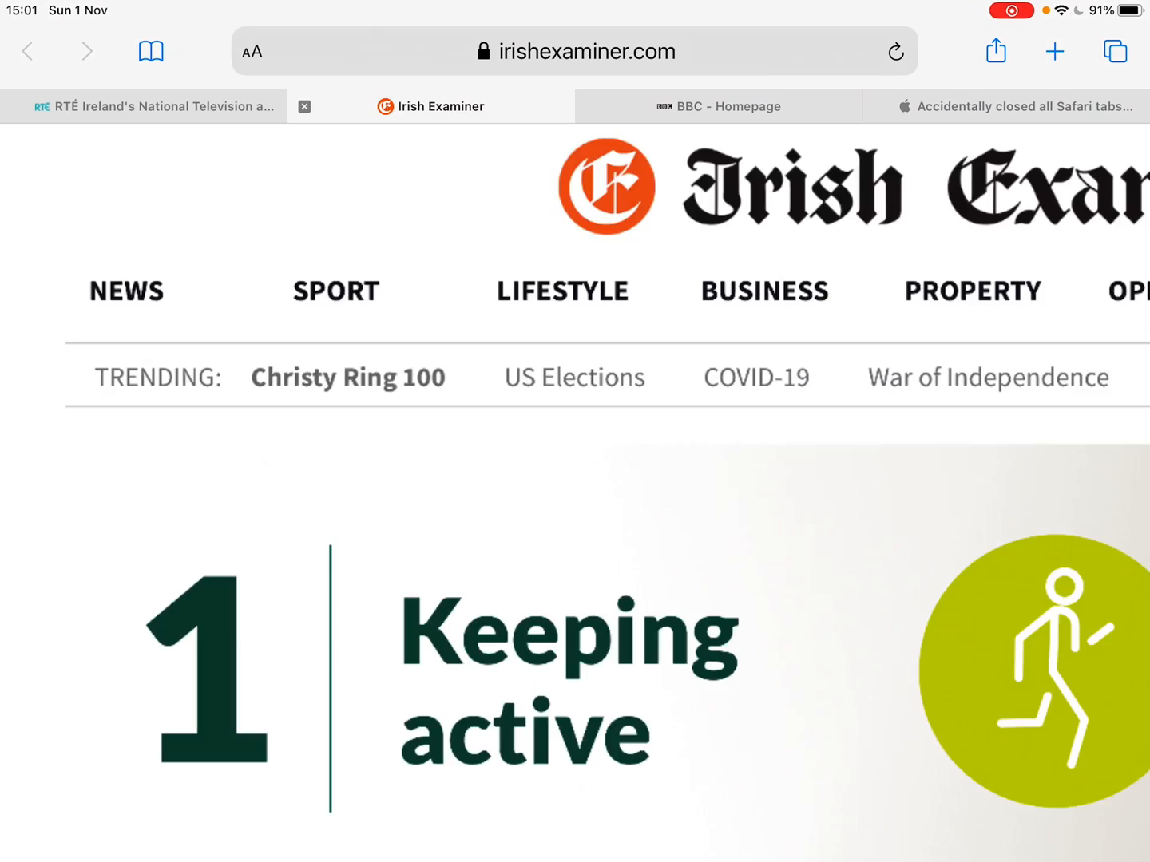
- Bring the 'independent.ie and 185 other tabs' window to the front
{"action": "left_click", "coordinate": [1006, 106]}
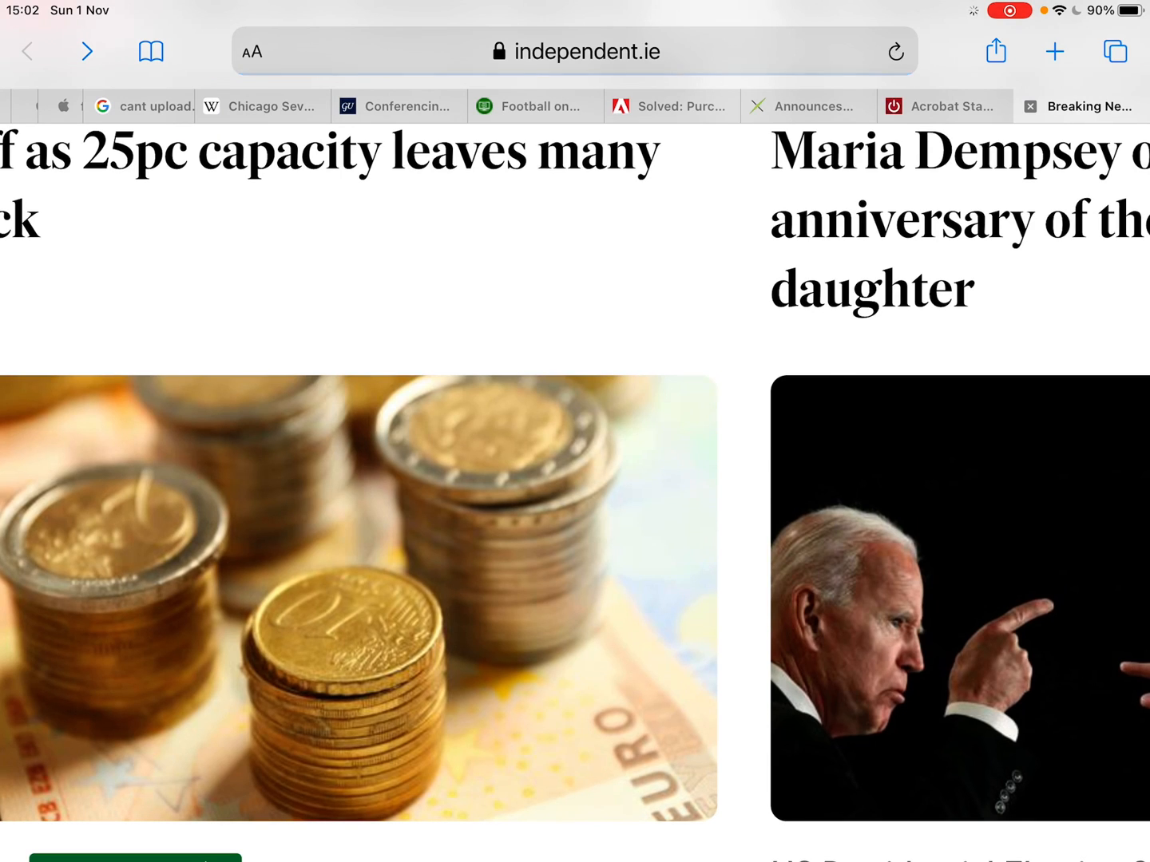
- Load Georgetown University's 'Web Conferencing with Zoom' page in the many-tab window
{"action": "scroll", "scroll_direction": "down", "scroll_amount": 3}
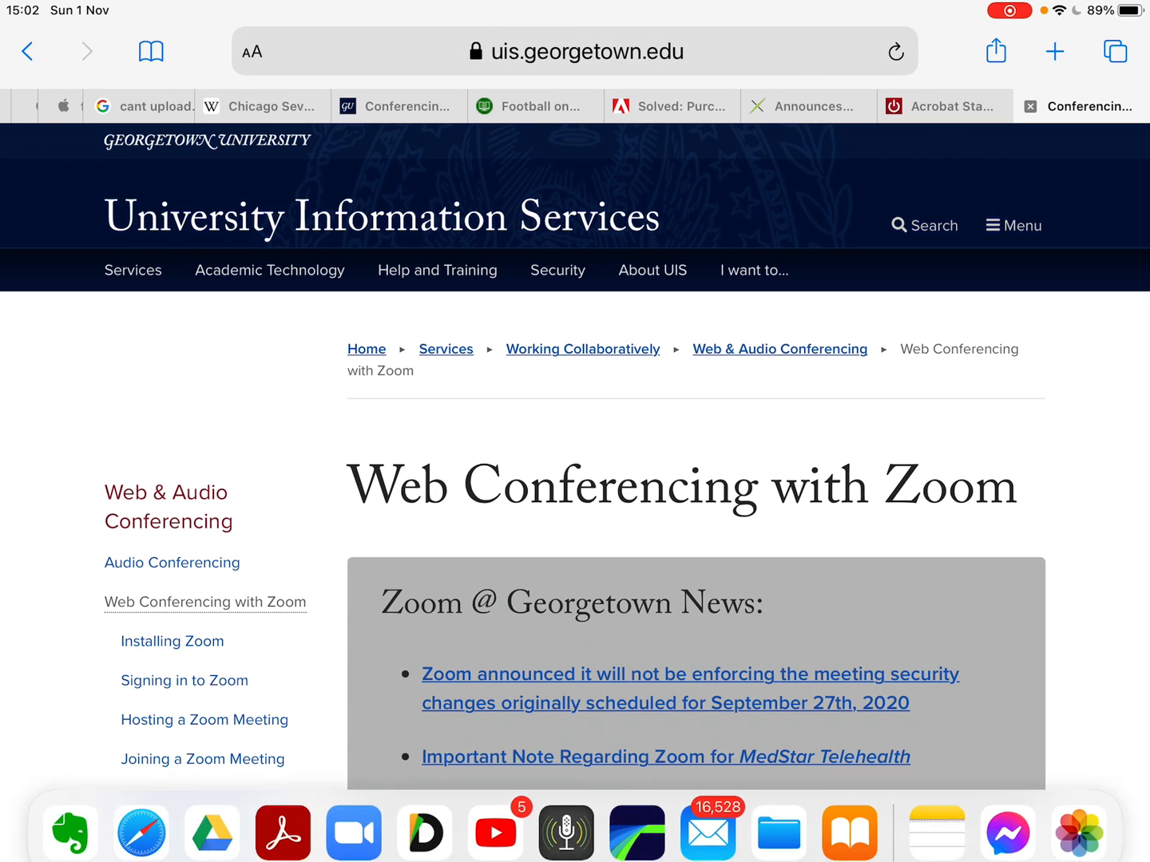
{"action": "scroll", "scroll_direction": "down", "scroll_amount": 3}
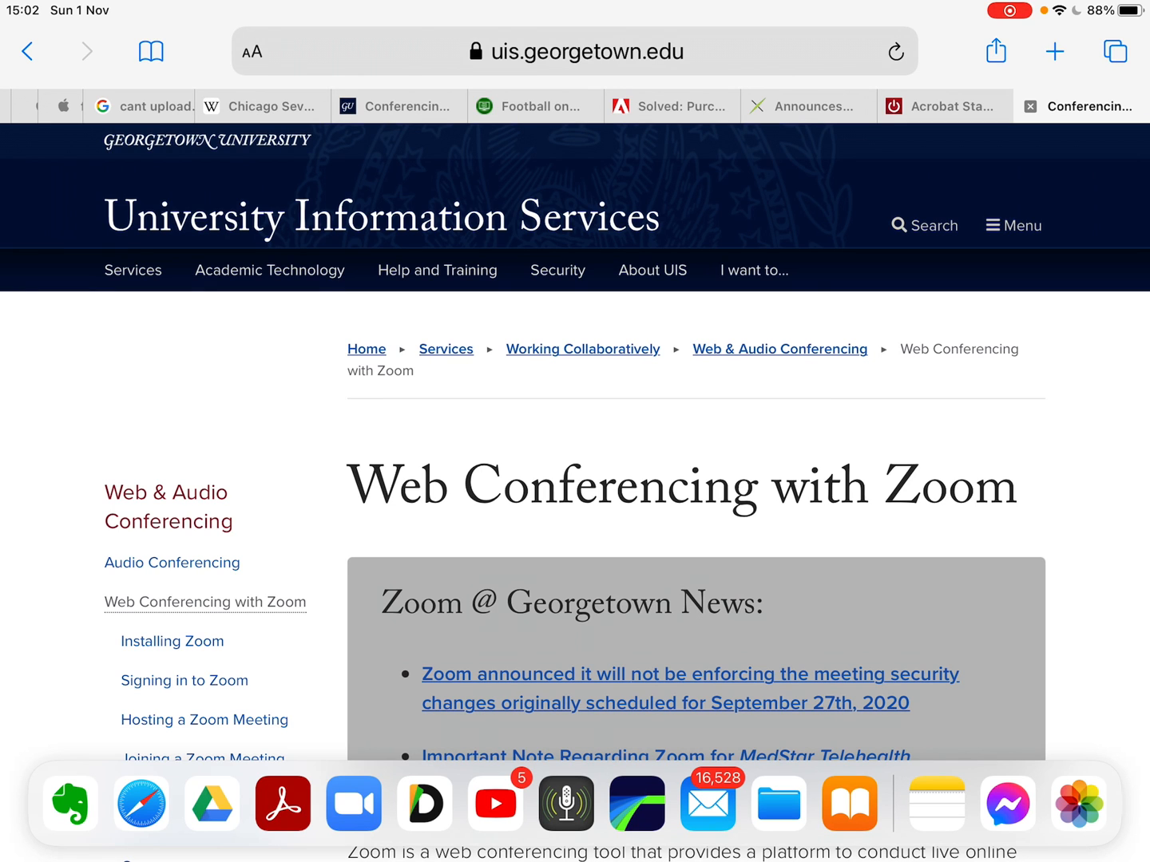
{"action": "left_click", "coordinate": [141, 803]}
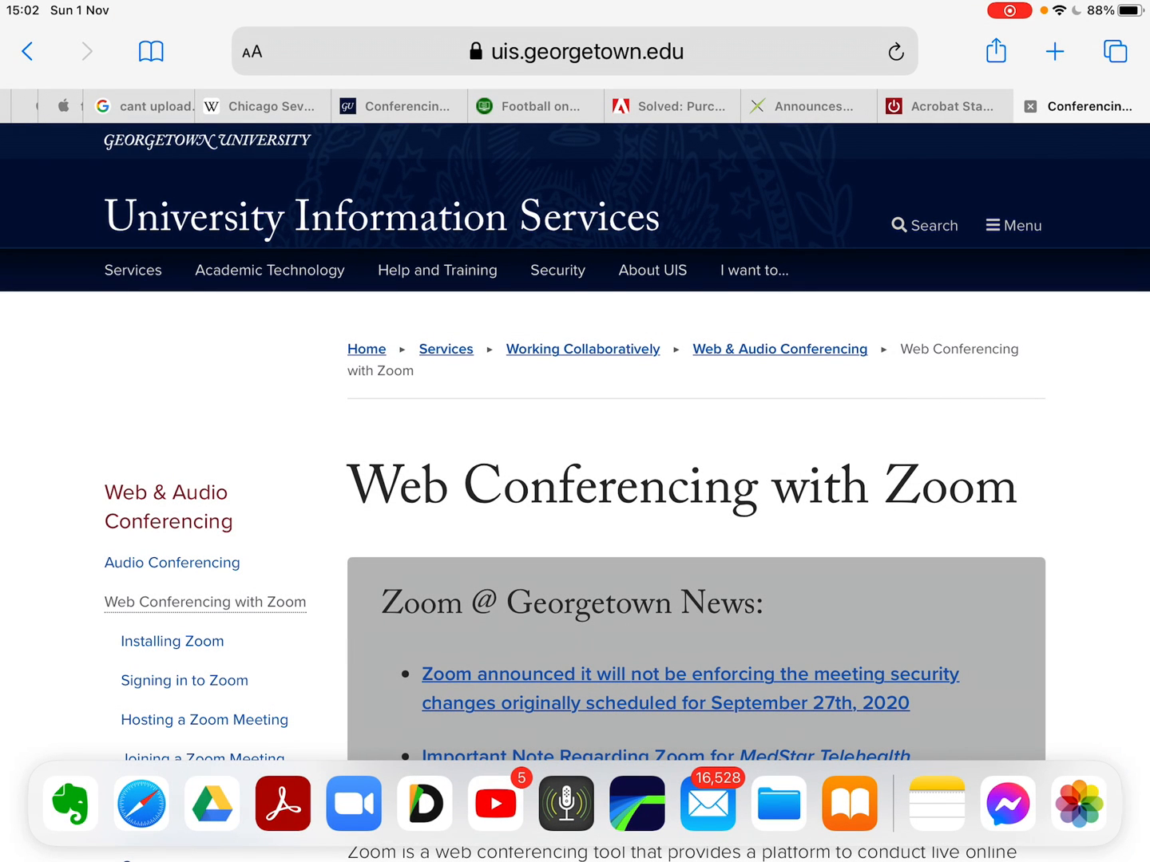
{"action": "left_click", "coordinate": [141, 804]}
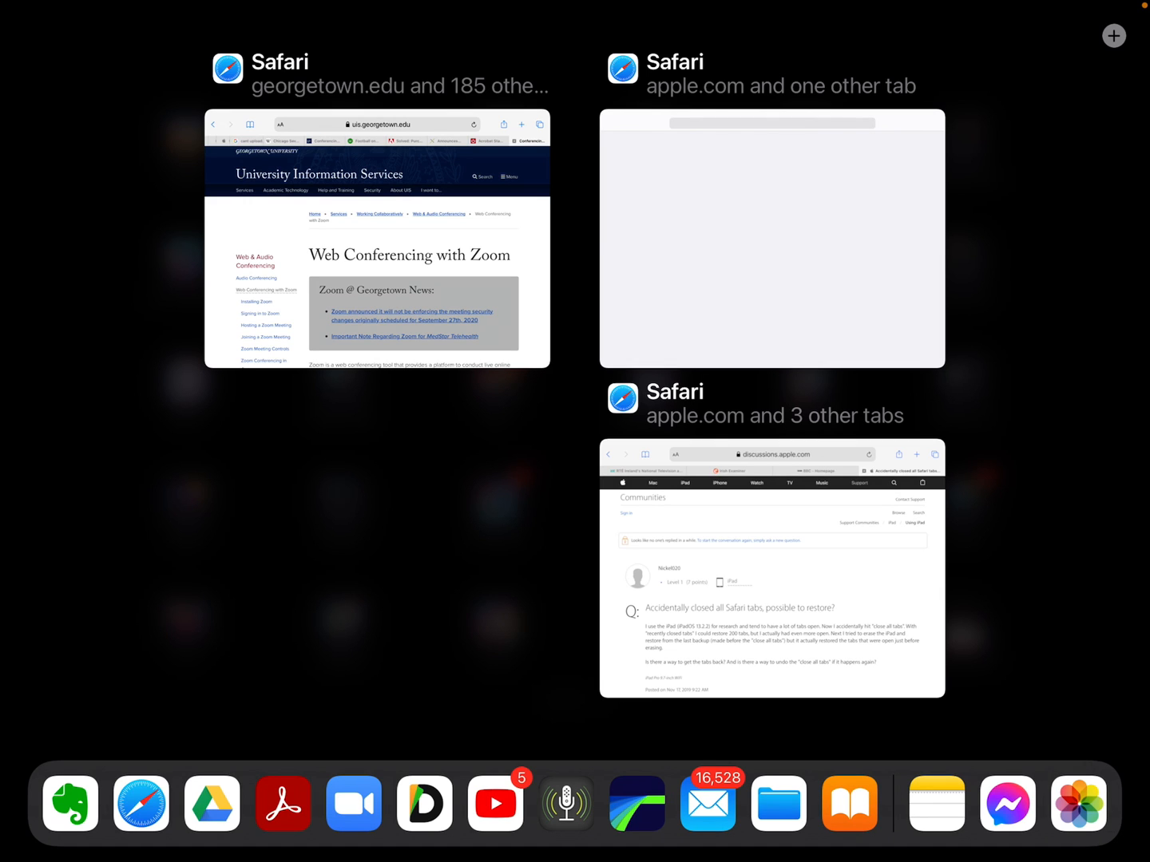
- Reopen the 'apple.com and 3 other tabs' window from Show All Windows
{"action": "left_click", "coordinate": [771, 568]}
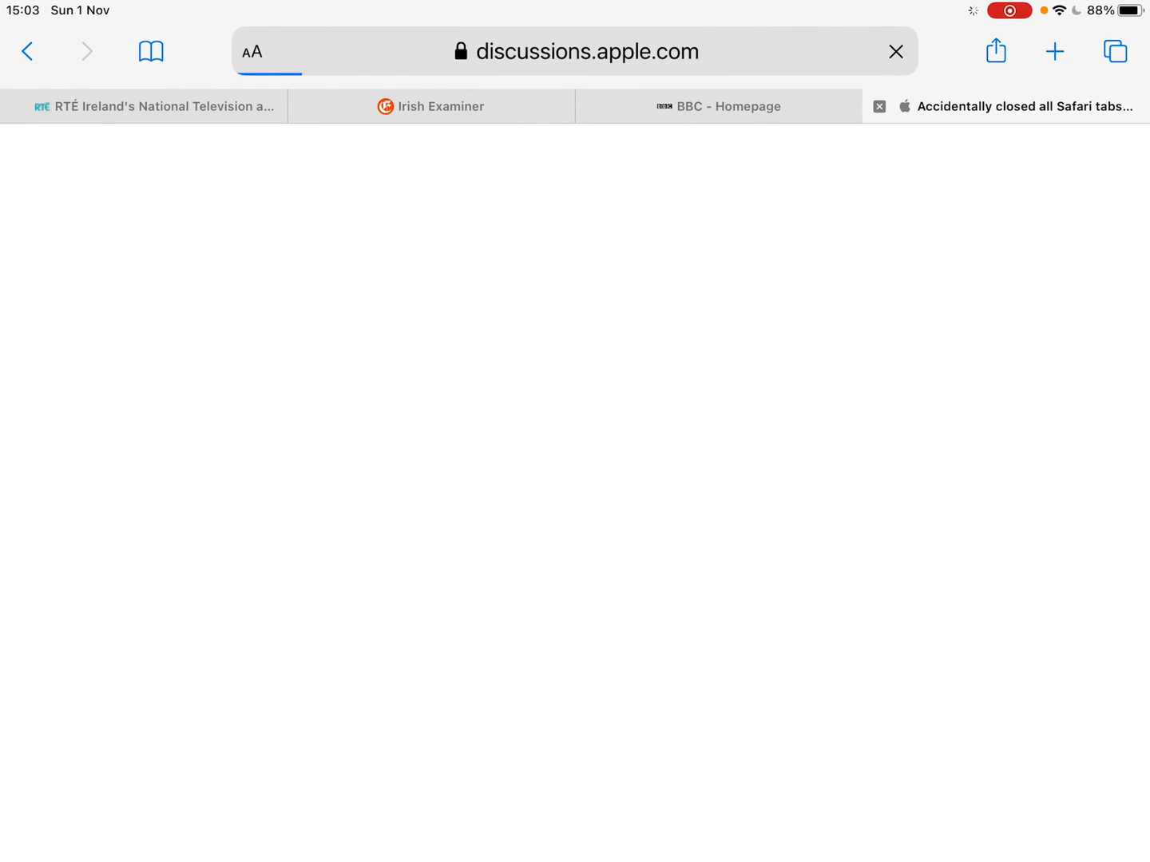